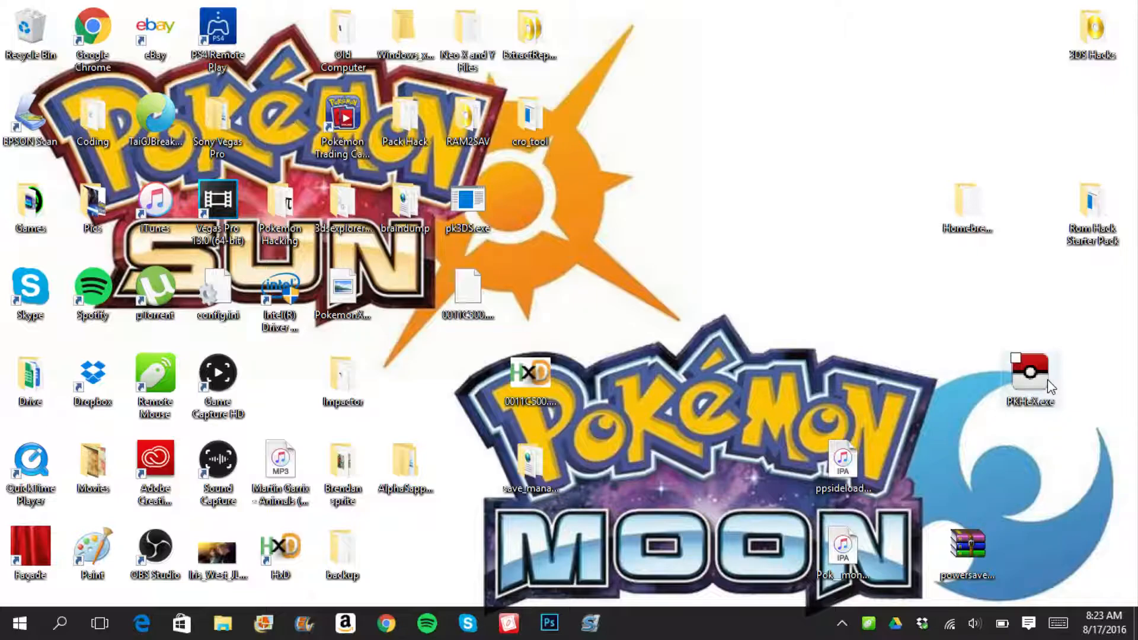
# - Launch PKHeX.exe from the desktop icon, opening a blank editor with no save loaded
pyautogui.click(1030, 374)
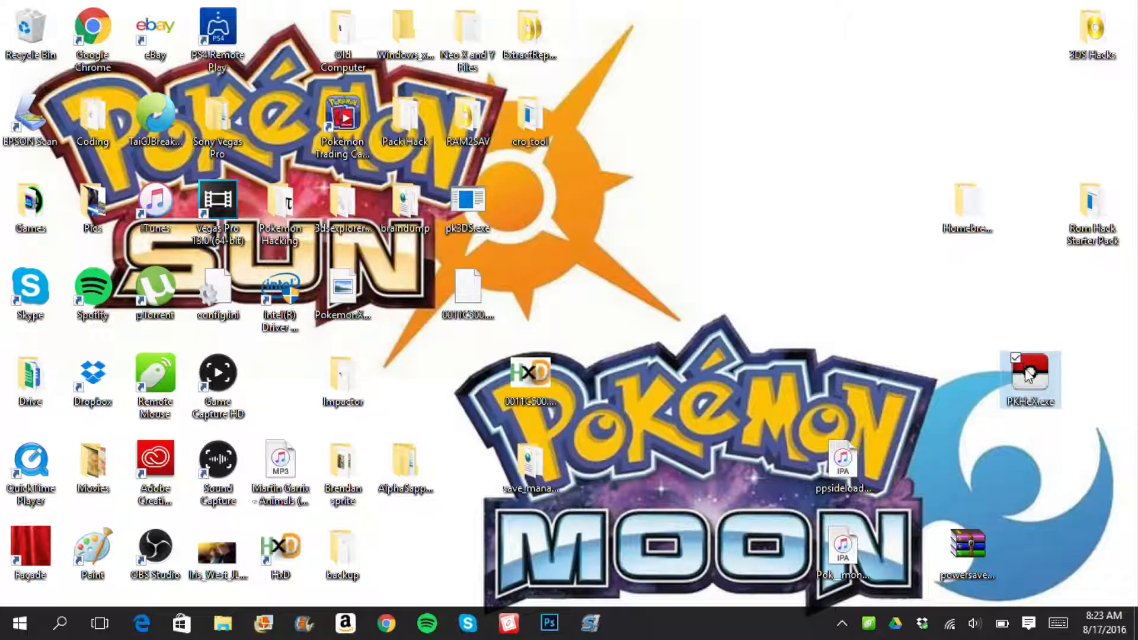
pyautogui.moveTo(1001, 375)
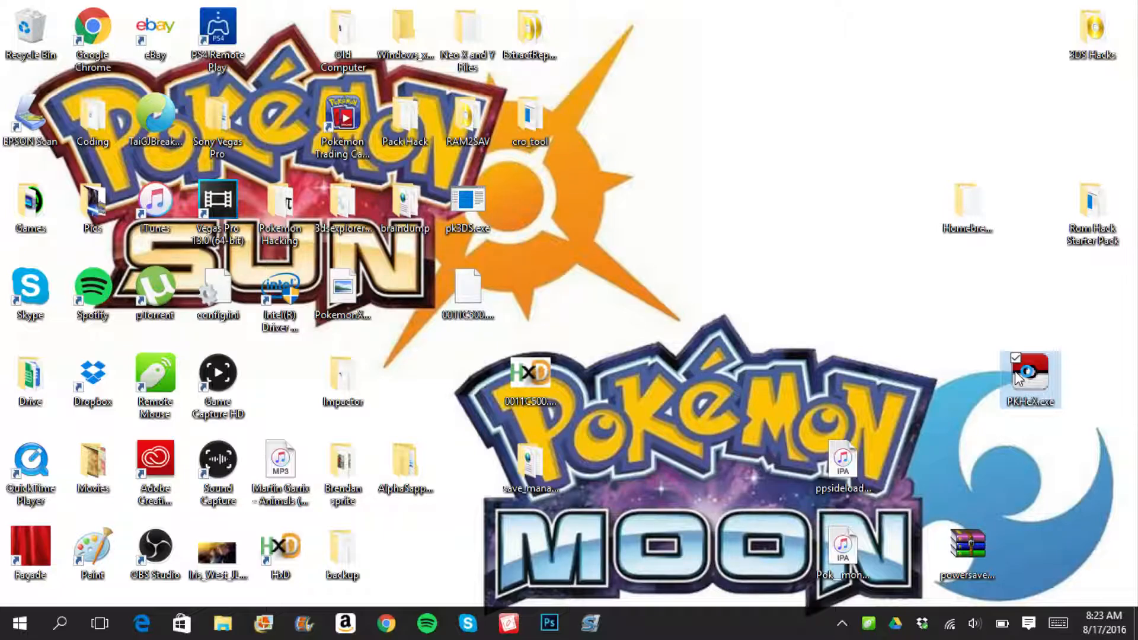
pyautogui.doubleClick(1030, 378)
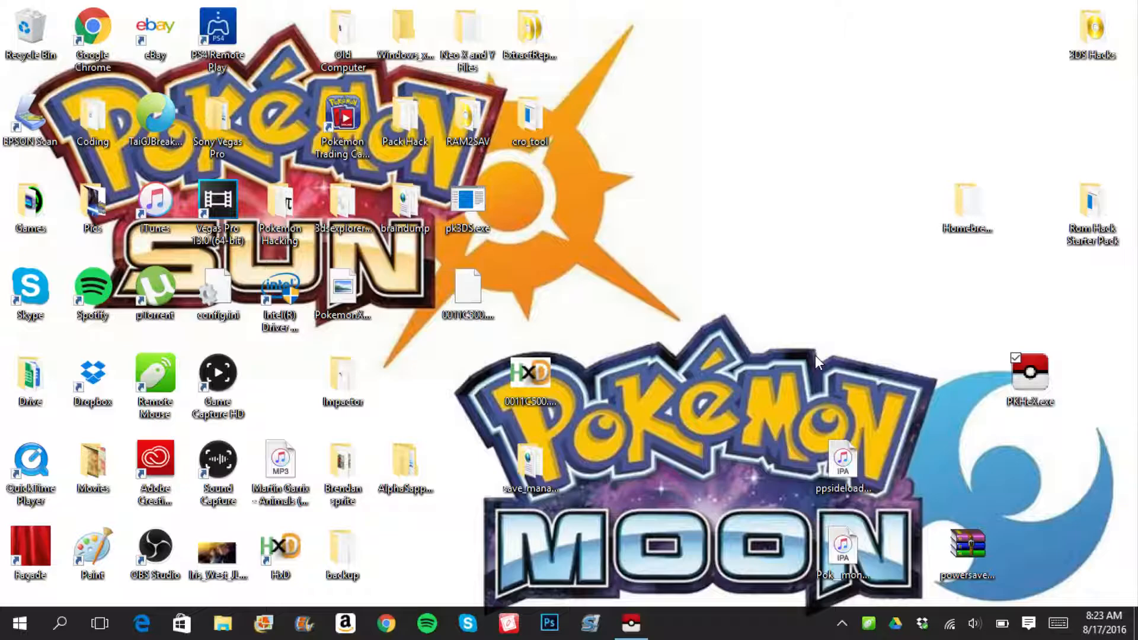
pyautogui.doubleClick(1030, 371)
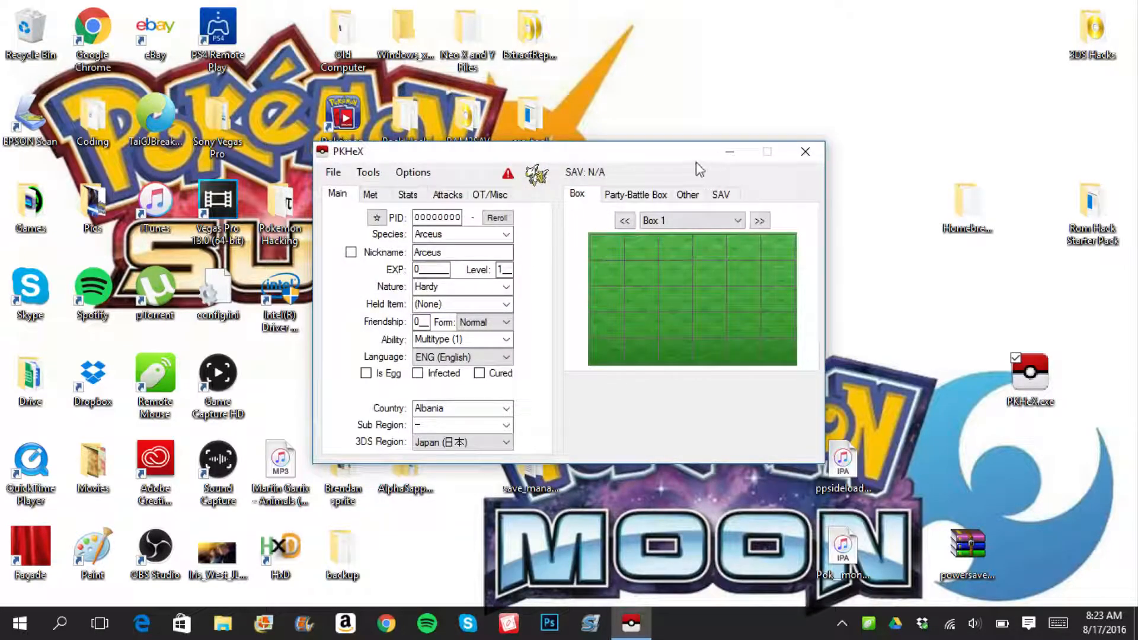